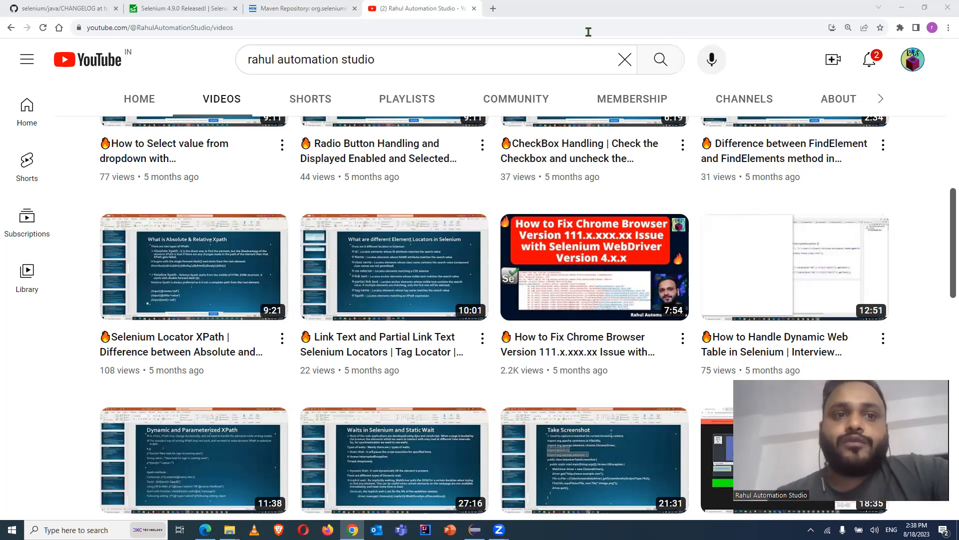
# - Switch to the 'Selenium 4.9.0 Released!' blog post in Chrome
pyautogui.click(178, 8)
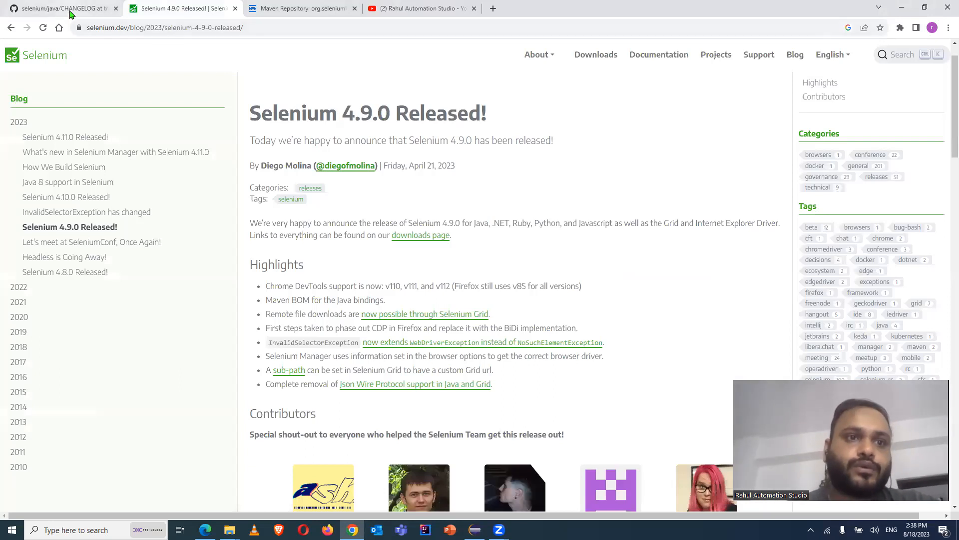
# - Read the Selenium Java CHANGELOG down to the v4.8.2 CDP support notes
pyautogui.click(58, 8)
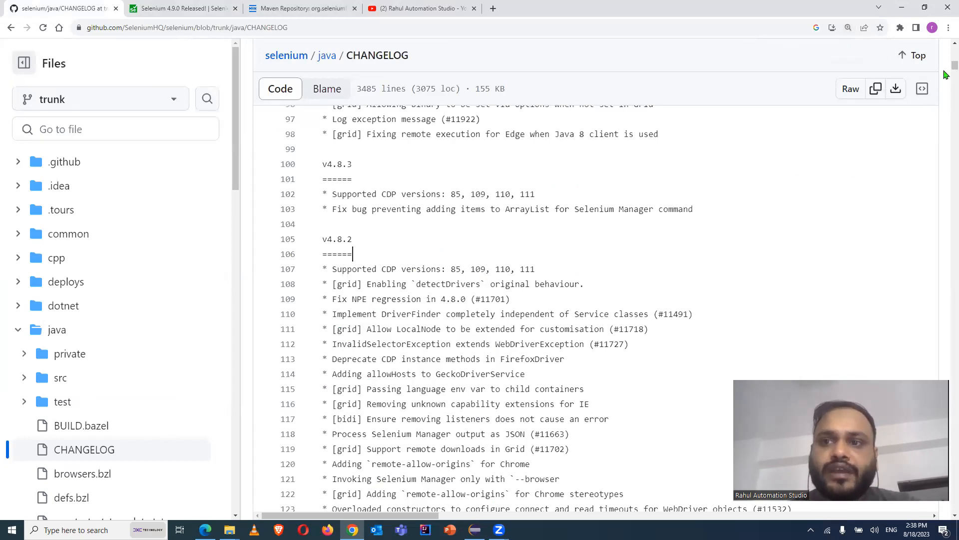
pyautogui.moveTo(358, 250)
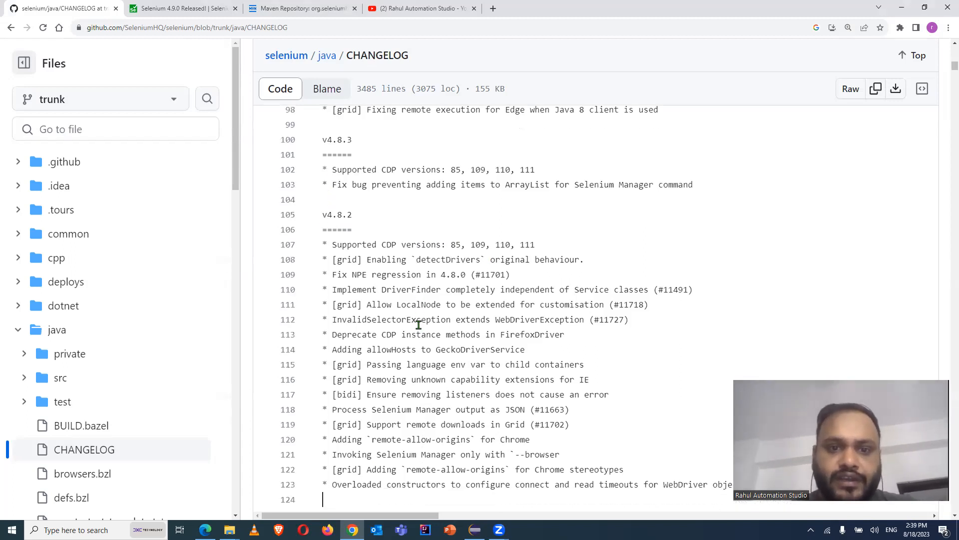
pyautogui.scroll(-3)
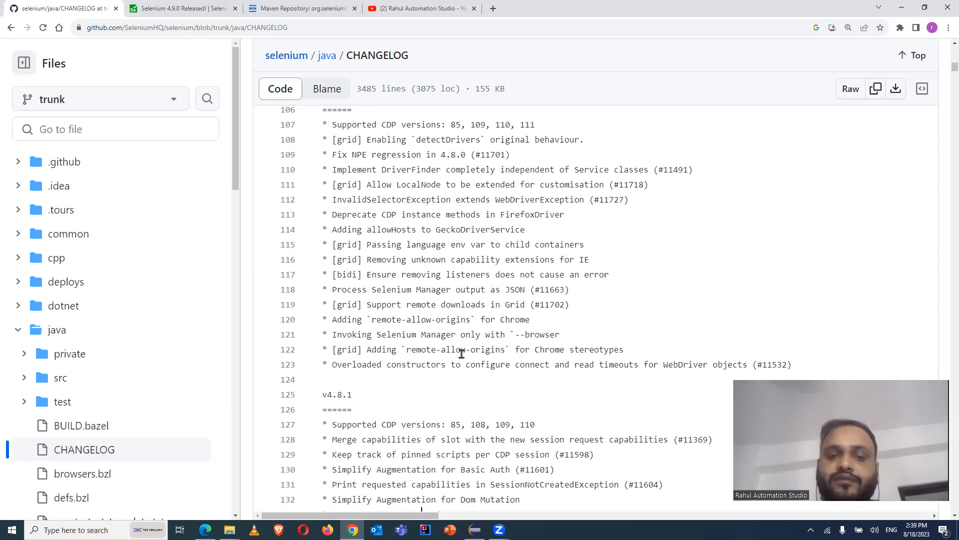
pyautogui.moveTo(412, 346)
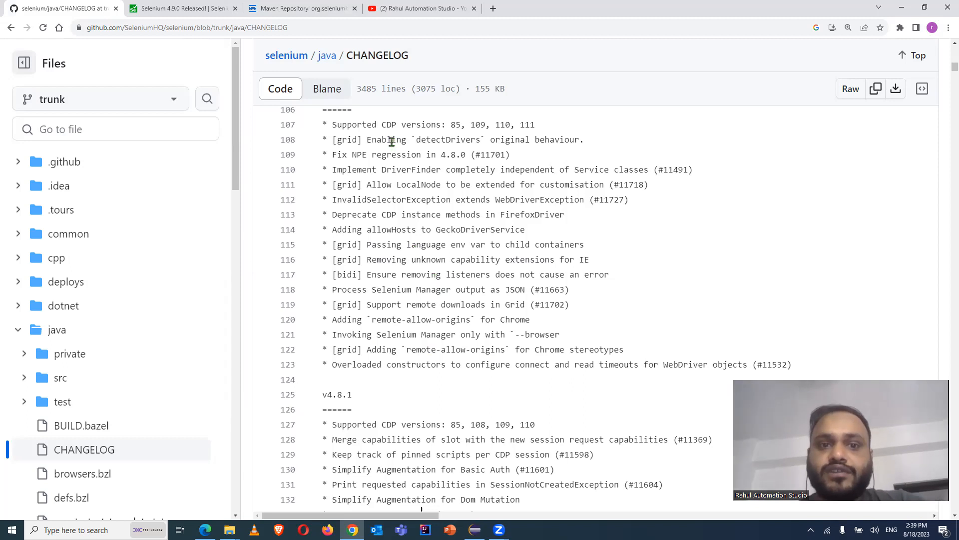
pyautogui.click(353, 110)
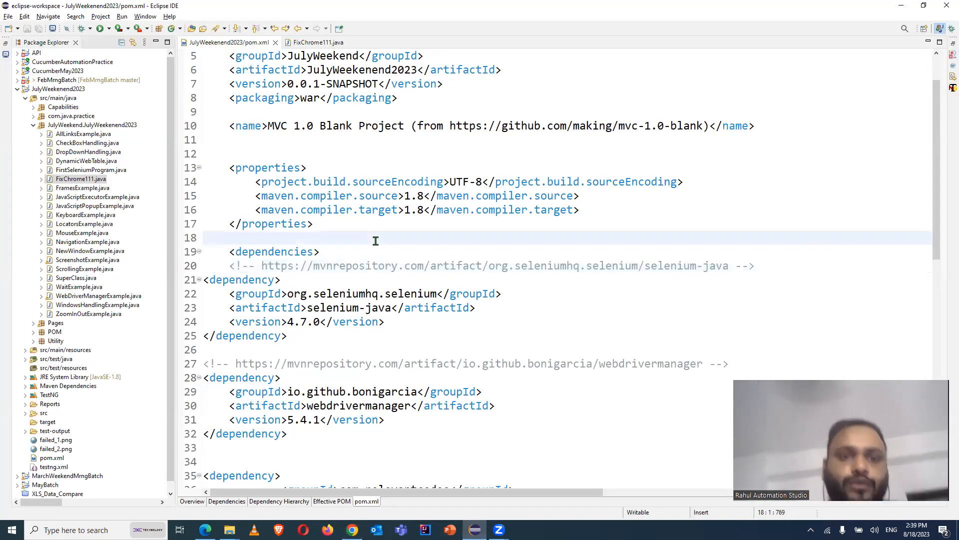
pyautogui.moveTo(315, 321)
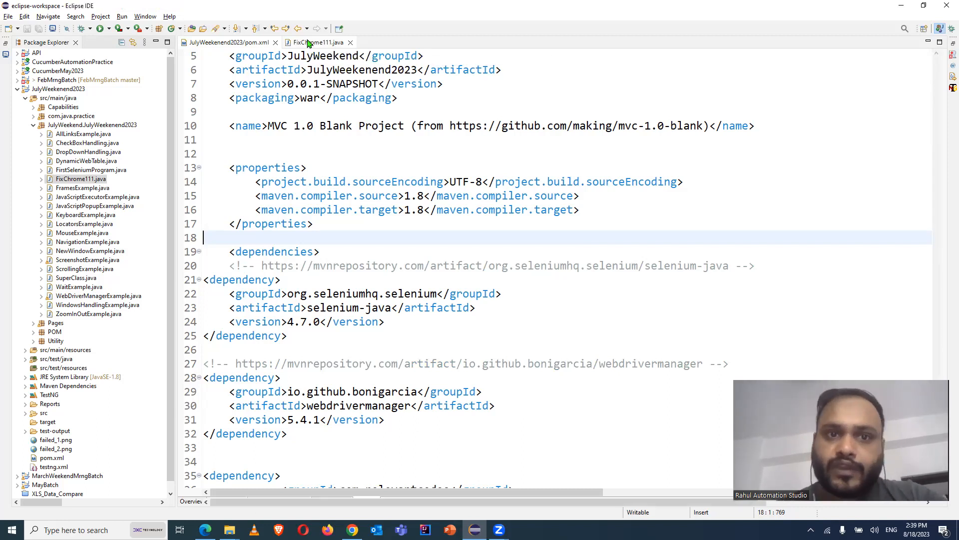
# - Show FixChrome111.java with its ChromeOptions lines commented out instead of pom.xml
pyautogui.click(313, 42)
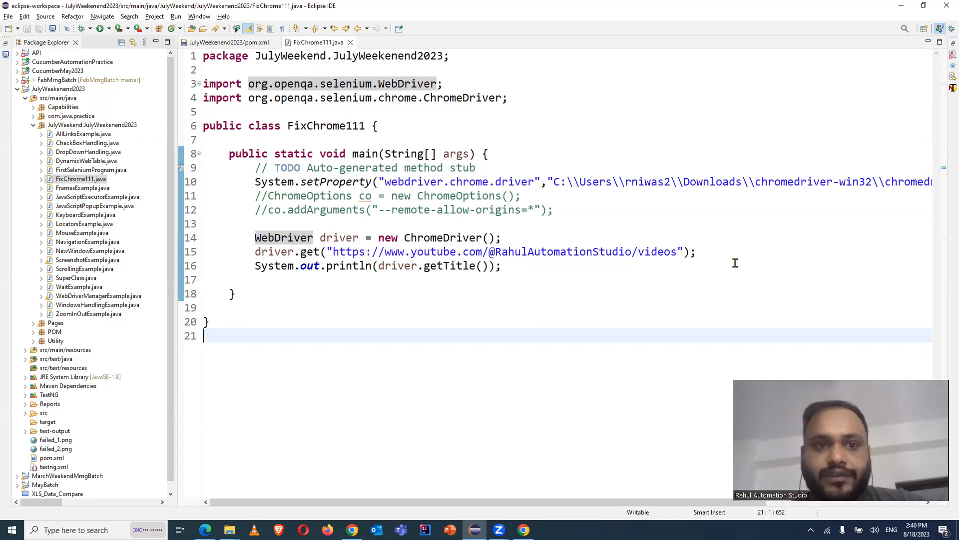
# - Run FixChrome111 as a Java application and read the 403 Forbidden error in the Console
pyautogui.rightClick(296, 182)
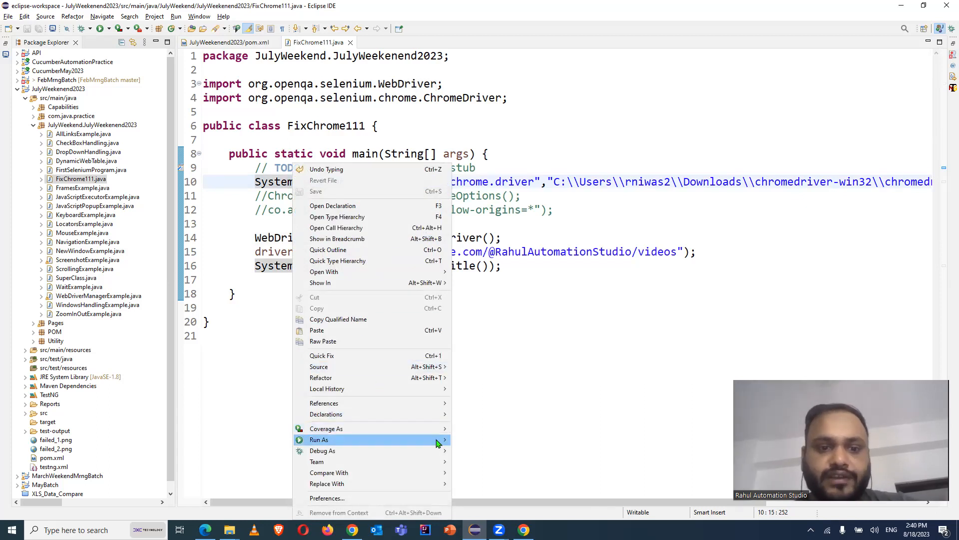
pyautogui.click(319, 440)
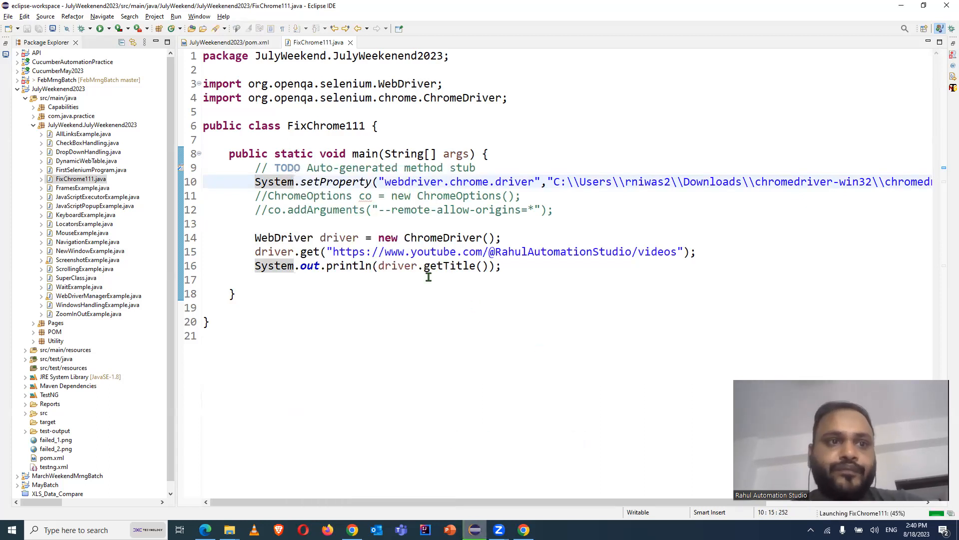
pyautogui.moveTo(339, 237)
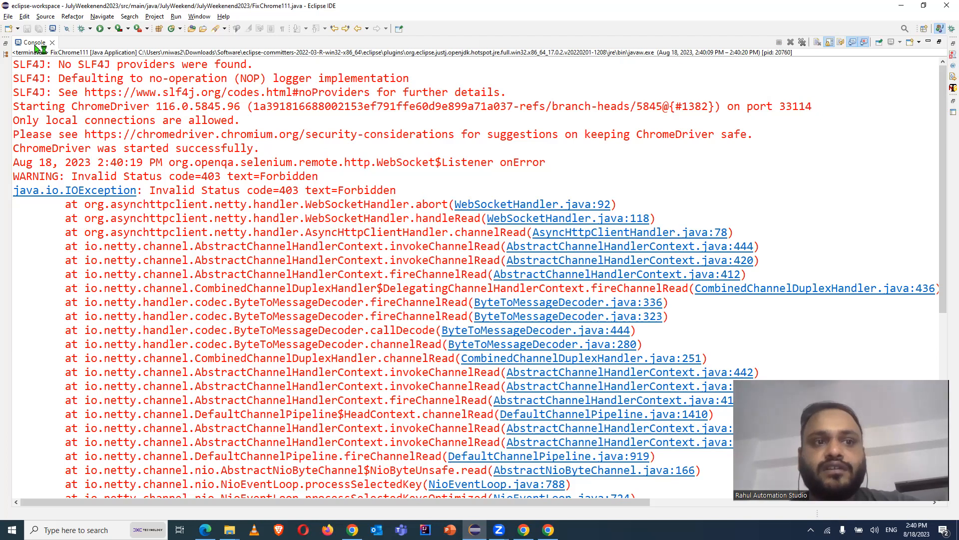
pyautogui.hscroll(3)
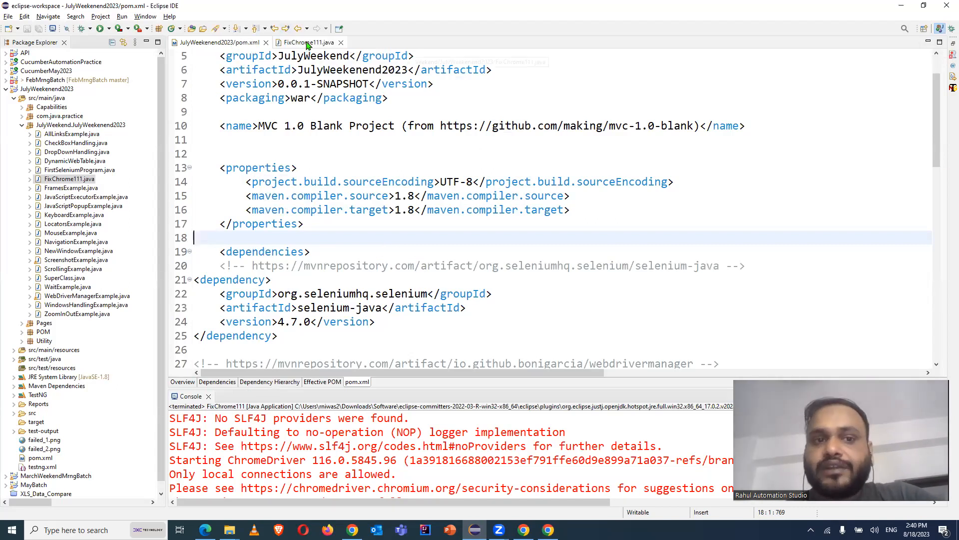
# - Import ChromeOptions and pass the co options object into new ChromeDriver(co)
pyautogui.click(309, 42)
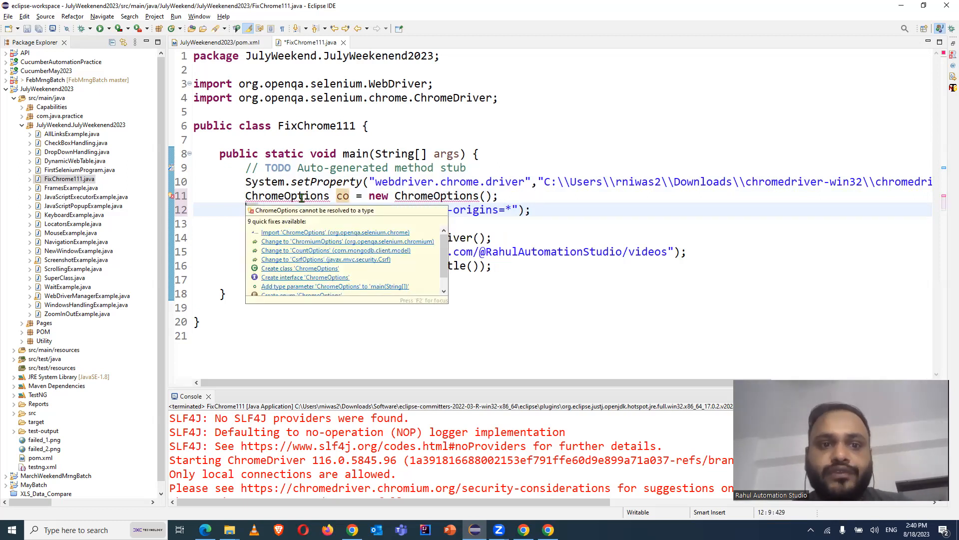
pyautogui.click(335, 232)
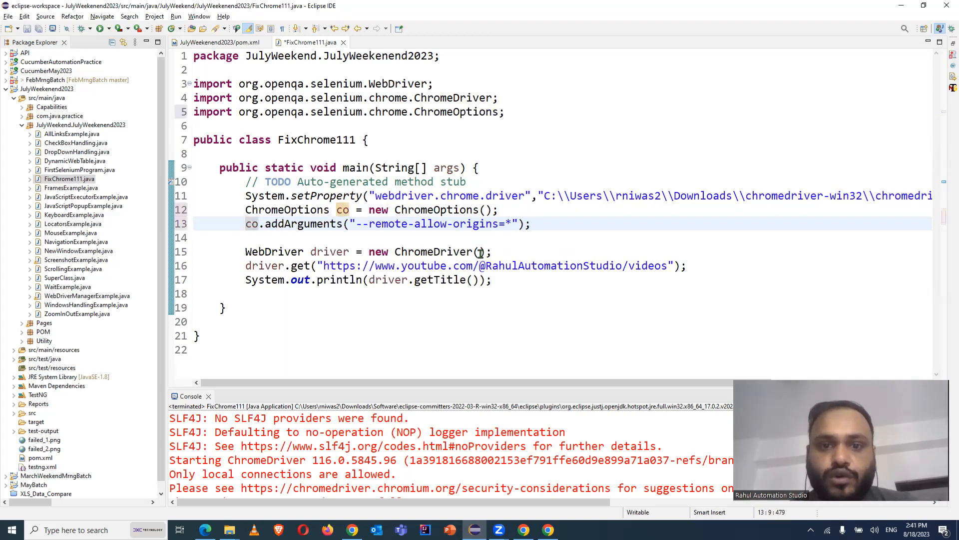
pyautogui.write('co')
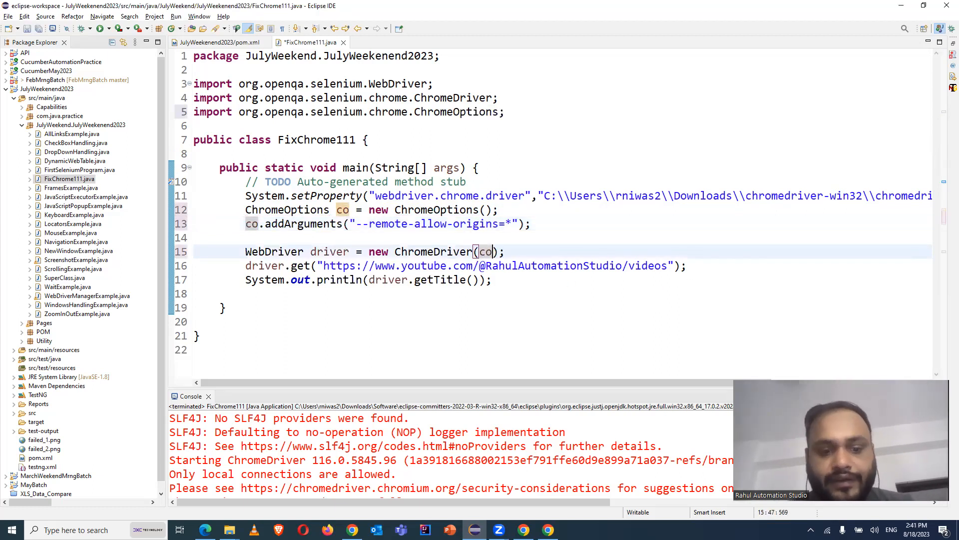
pyautogui.rightClick(305, 238)
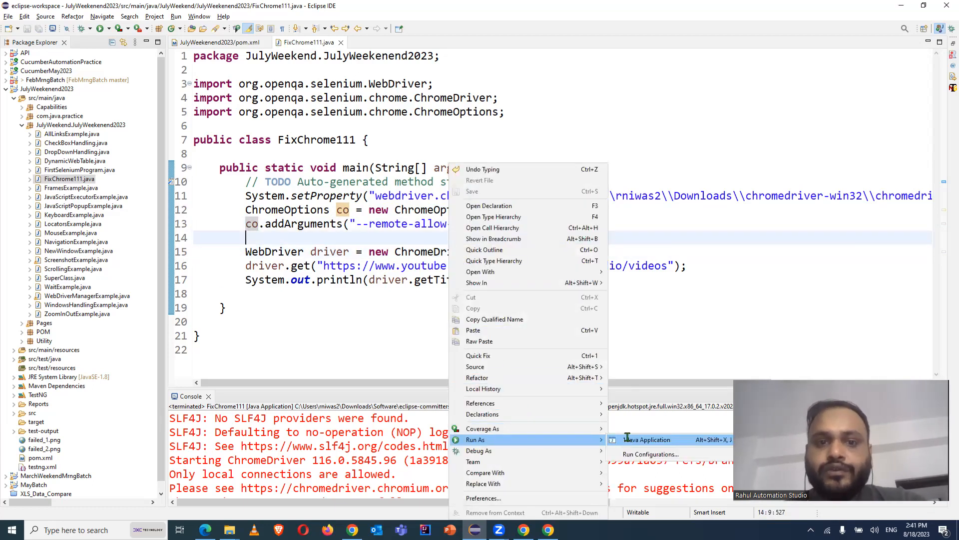
# - Rerun FixChrome111 so automated Chrome opens the YouTube channel videos page, then close it
pyautogui.click(648, 439)
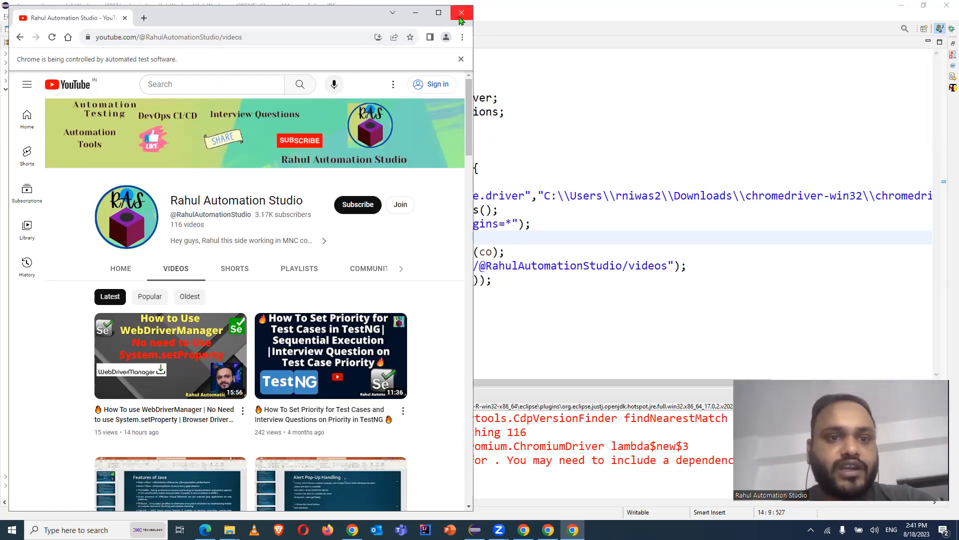
pyautogui.click(461, 13)
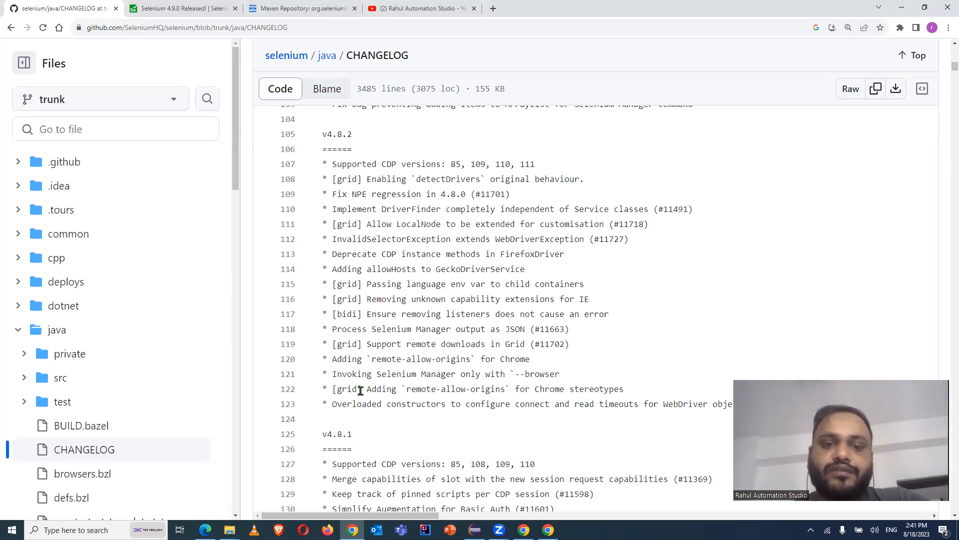
pyautogui.moveTo(515, 388)
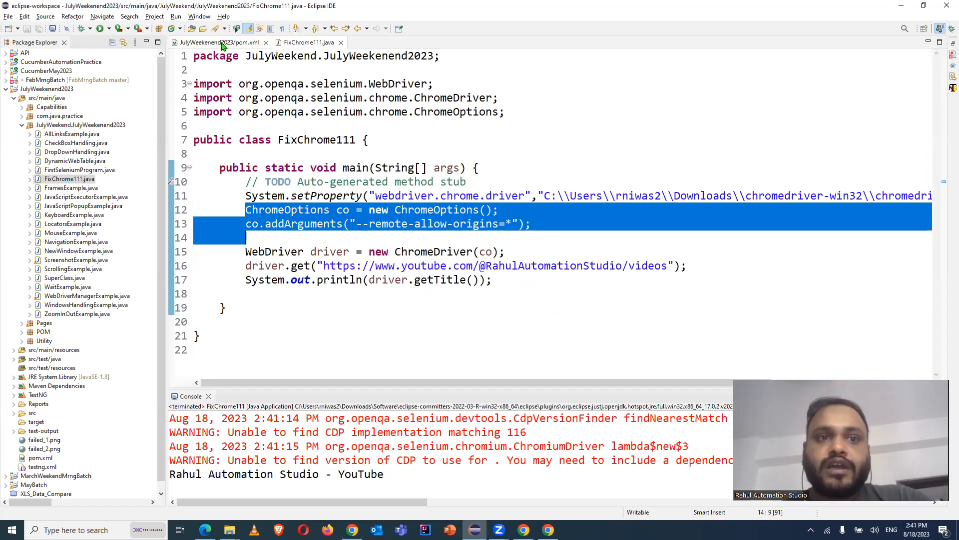
# - Change the selenium-java version in pom.xml to 4.8.2 and check the refreshed Maven dependencies
pyautogui.click(216, 42)
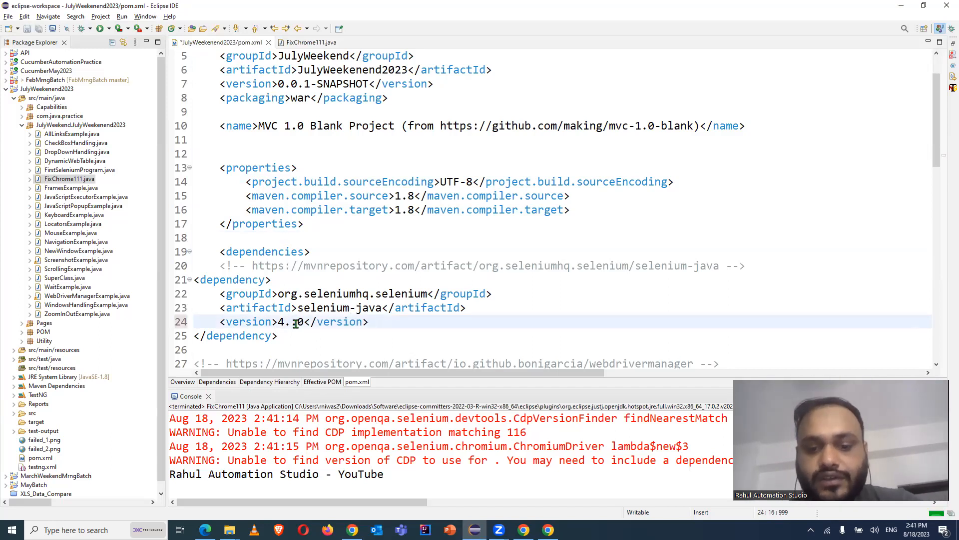
pyautogui.write('4.8.2')
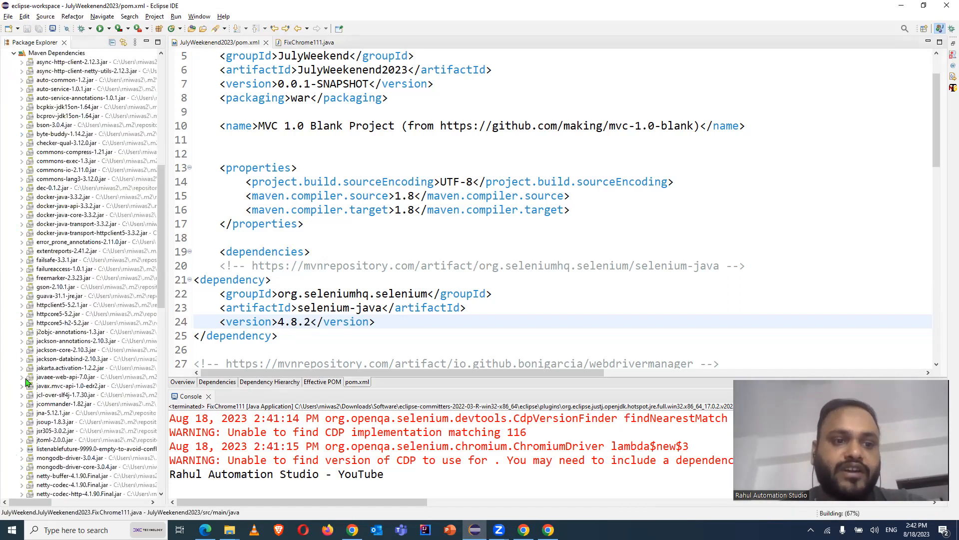
pyautogui.scroll(-3)
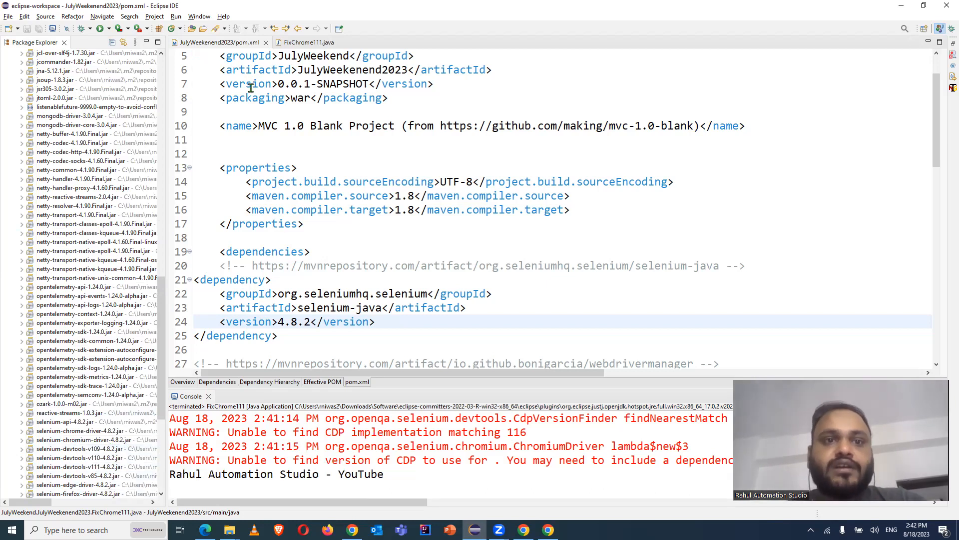
pyautogui.click(309, 42)
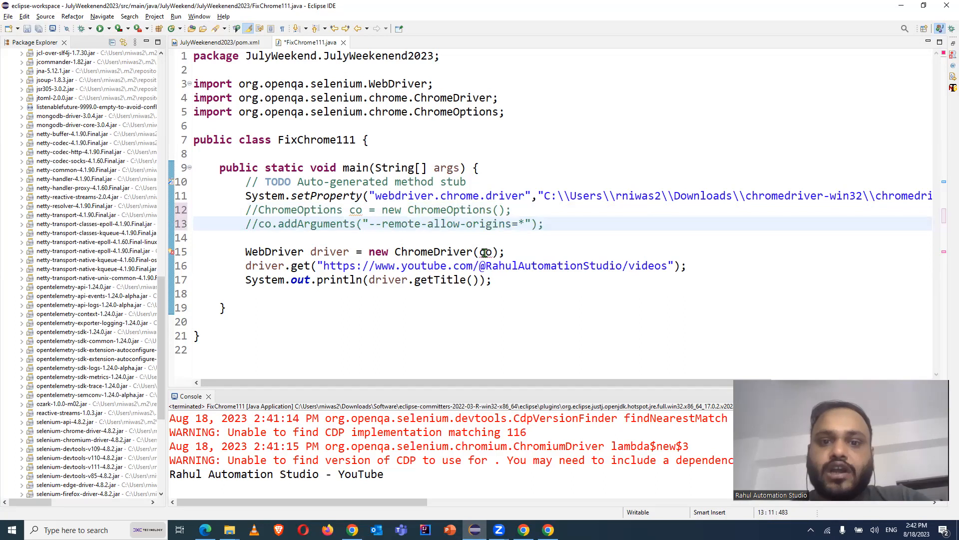
# - Remove the co argument so ChromeDriver is created with no options
pyautogui.click(485, 251)
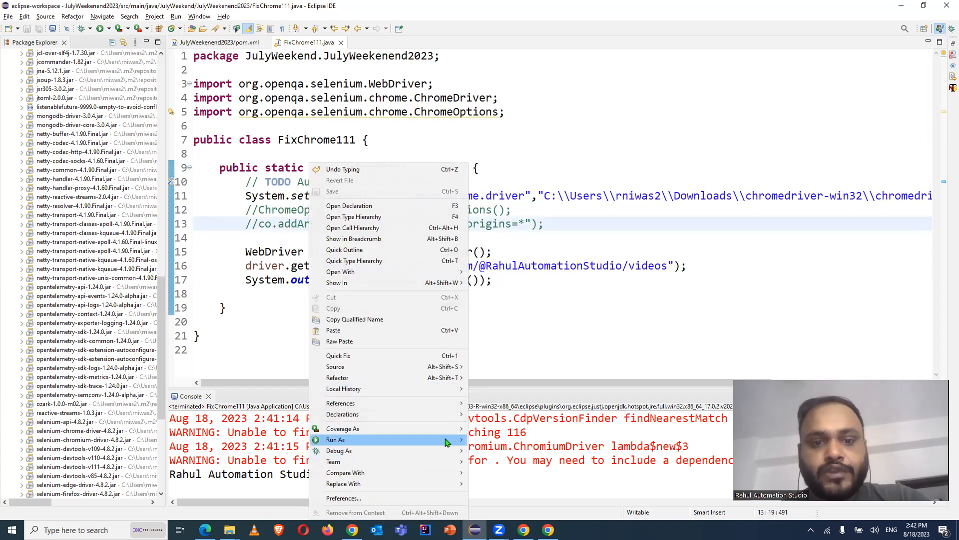
# - Run FixChrome111 under selenium-java 4.8.2 so Chrome opens the YouTube channel cleanly, then close it
pyautogui.click(336, 439)
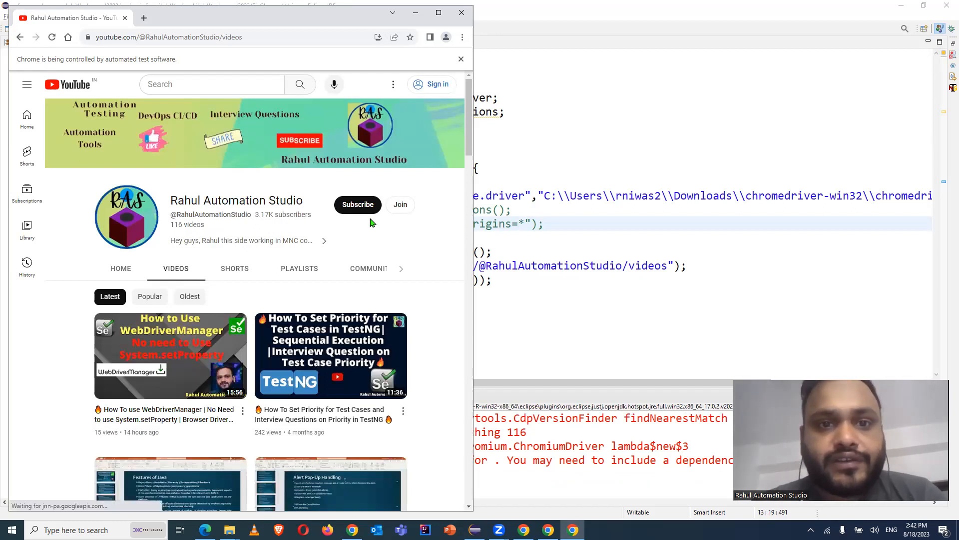
pyautogui.click(574, 476)
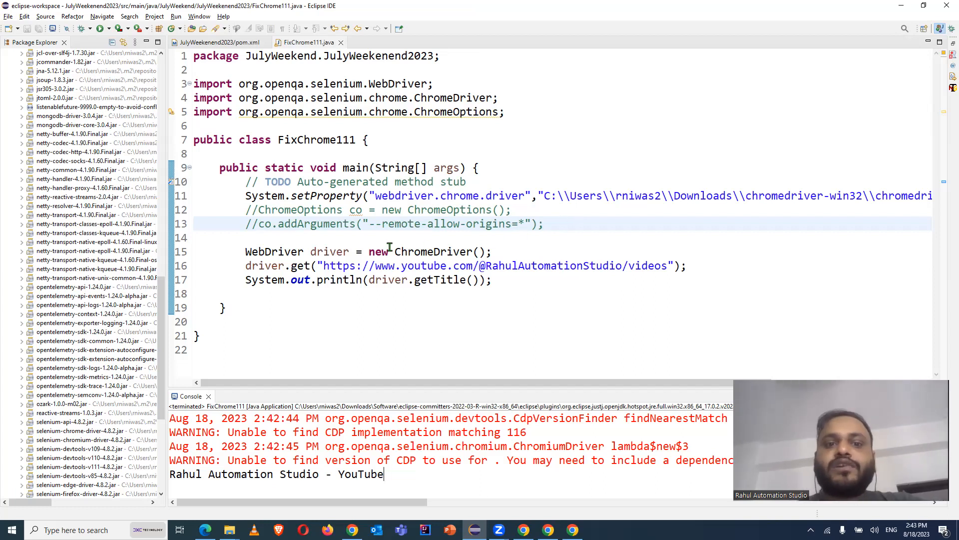
pyautogui.moveTo(288, 218)
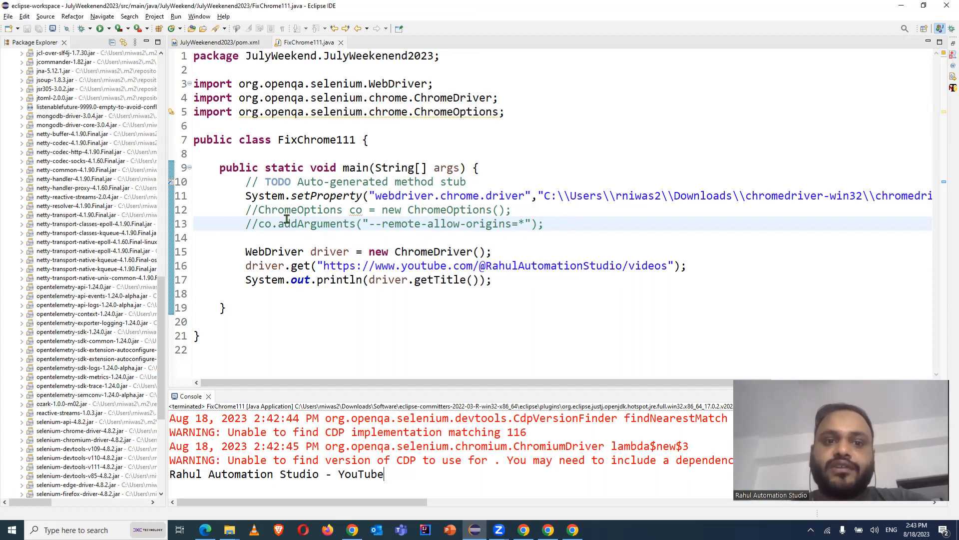